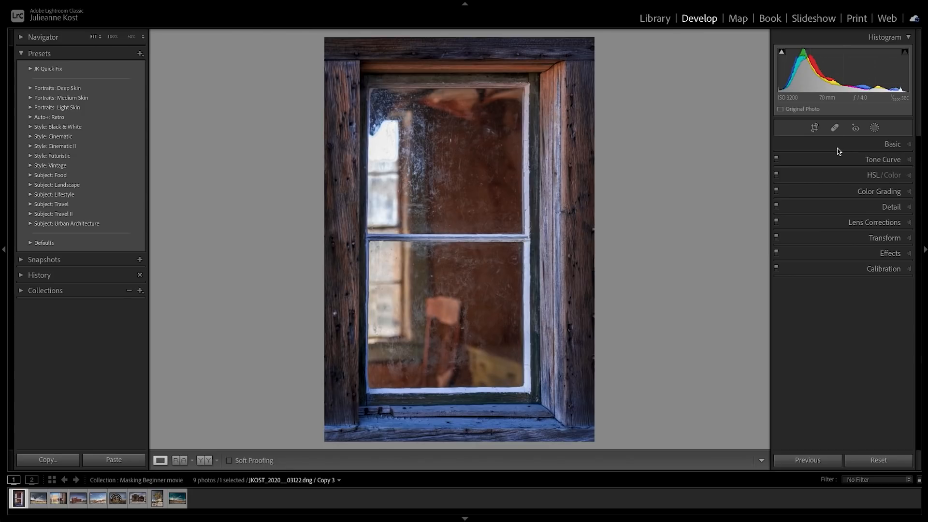
pyautogui.moveTo(858, 150)
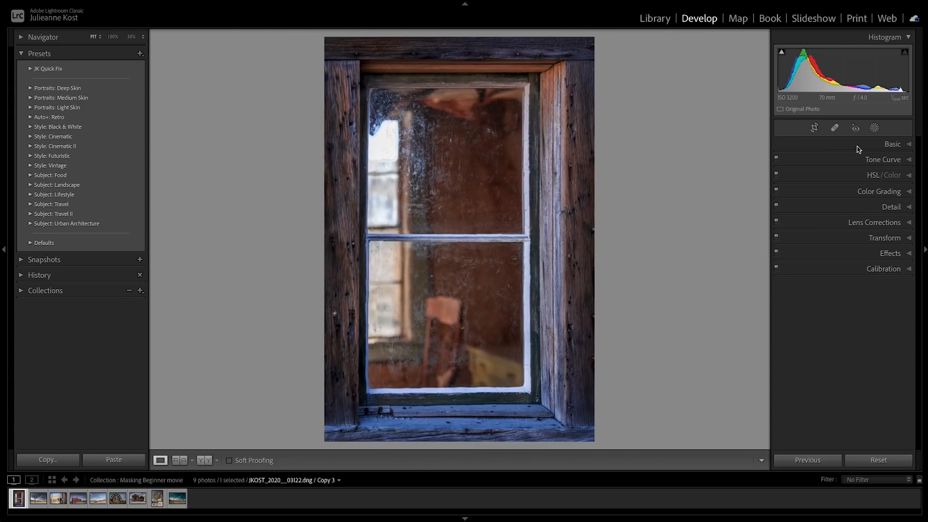
pyautogui.moveTo(876, 131)
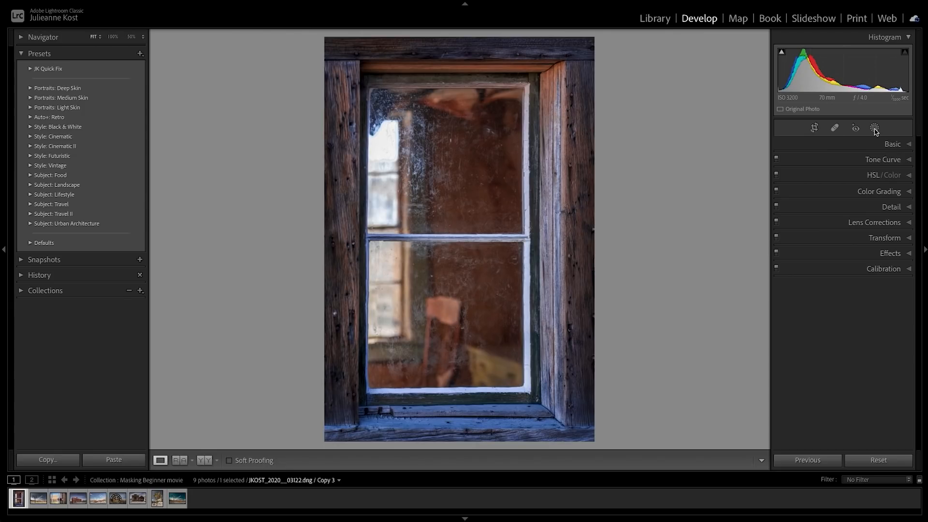
# Open the Masking tool on the window photo to list the new mask types
pyautogui.click(875, 128)
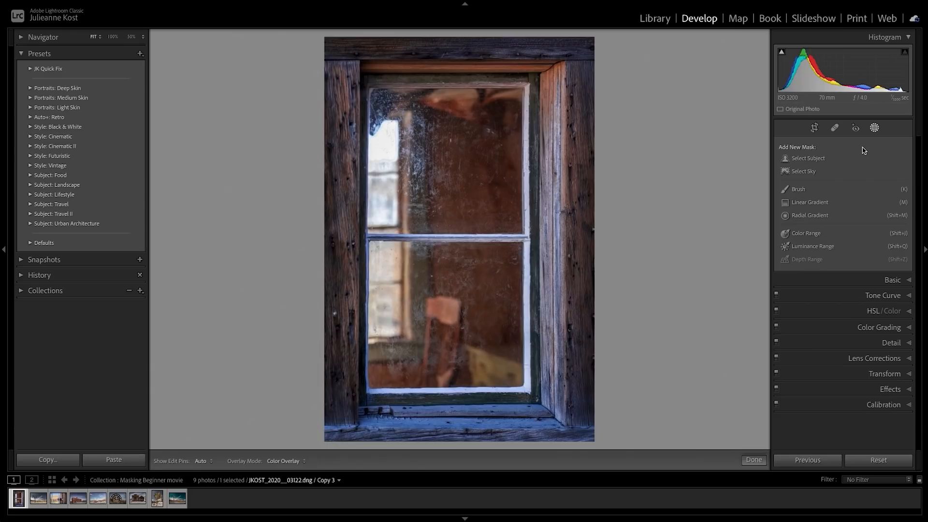
pyautogui.moveTo(856, 162)
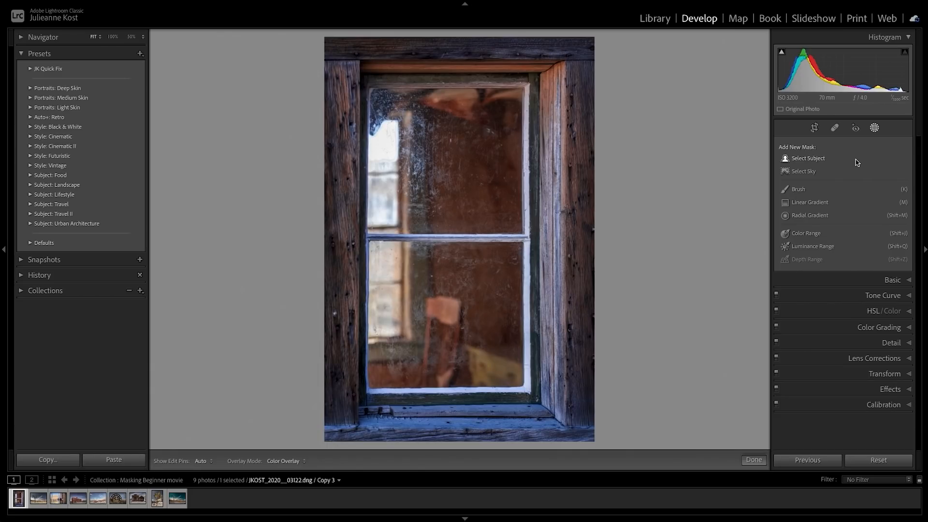
pyautogui.moveTo(851, 173)
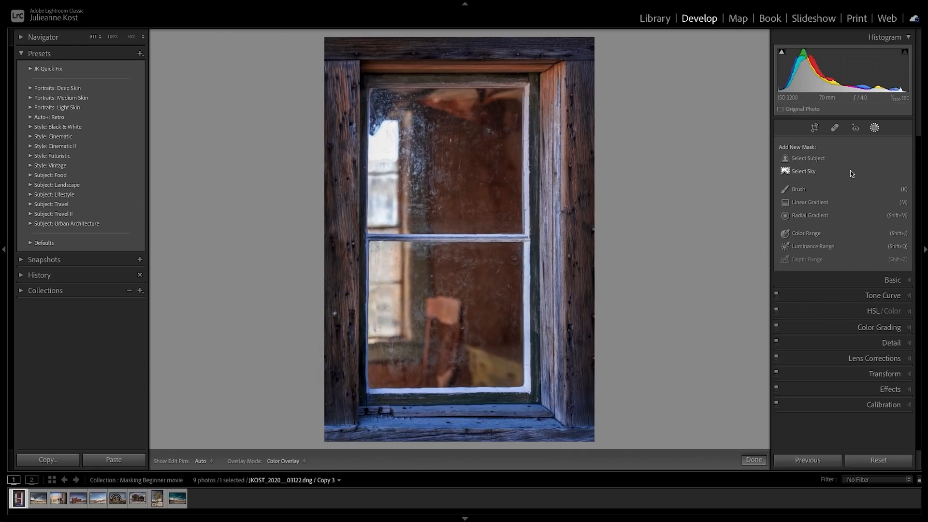
pyautogui.moveTo(850, 174)
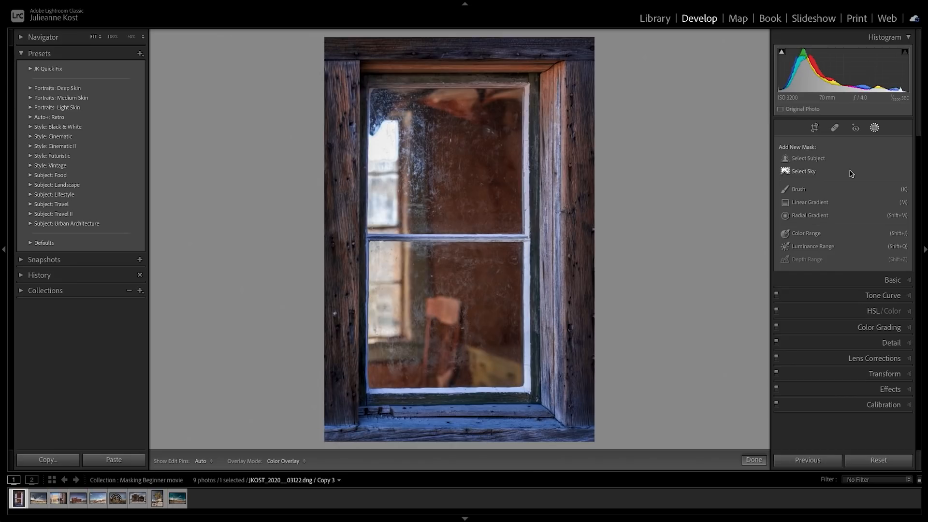
pyautogui.moveTo(848, 189)
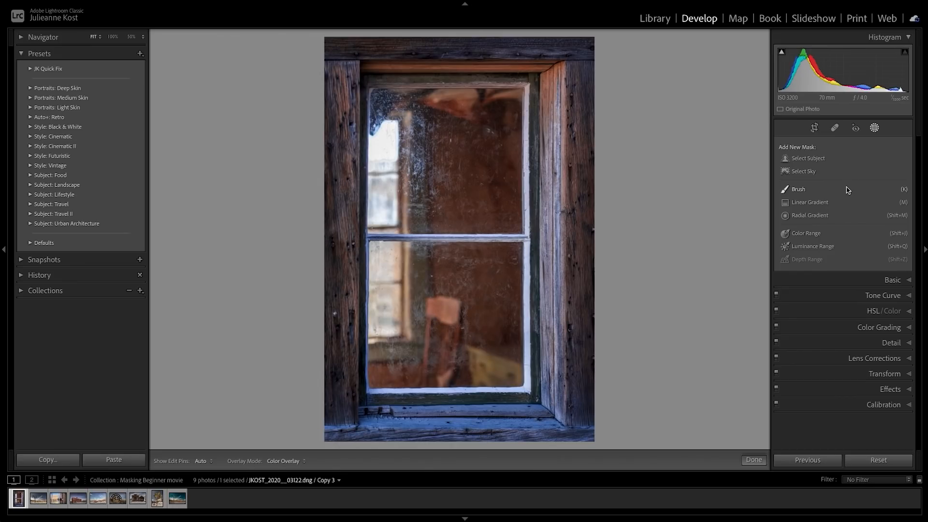
pyautogui.moveTo(847, 191)
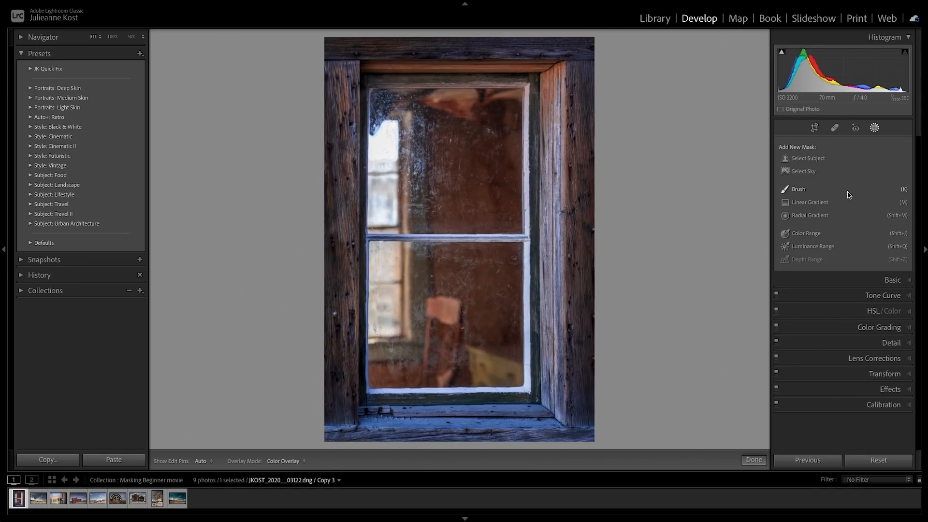
pyautogui.moveTo(850, 217)
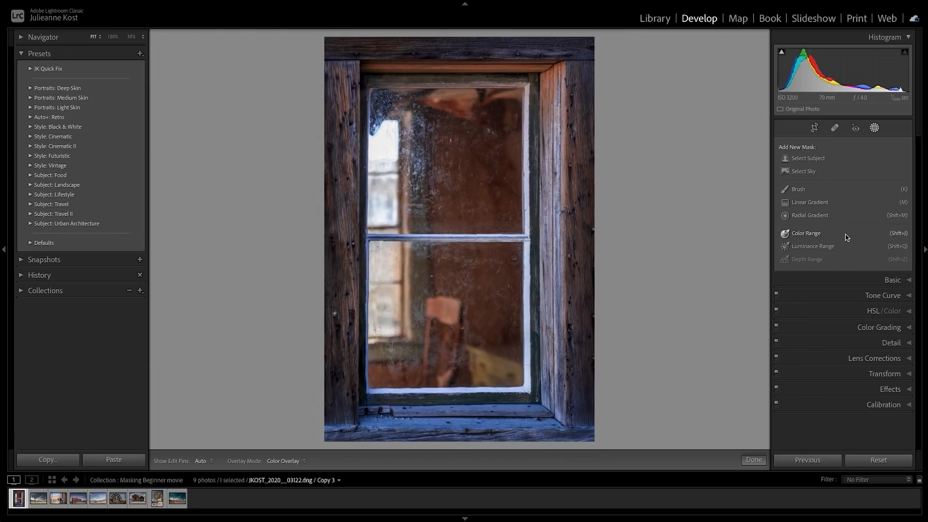
pyautogui.moveTo(844, 269)
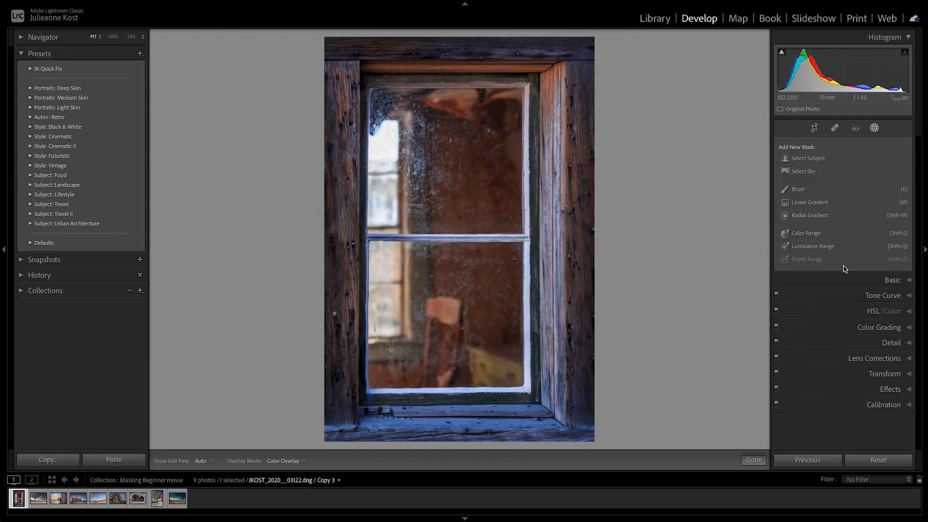
pyautogui.moveTo(844, 238)
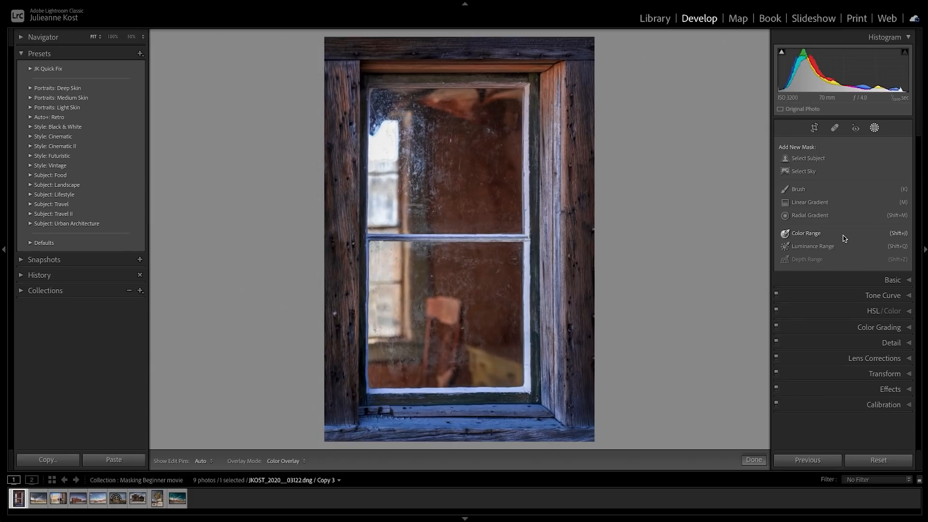
pyautogui.moveTo(843, 219)
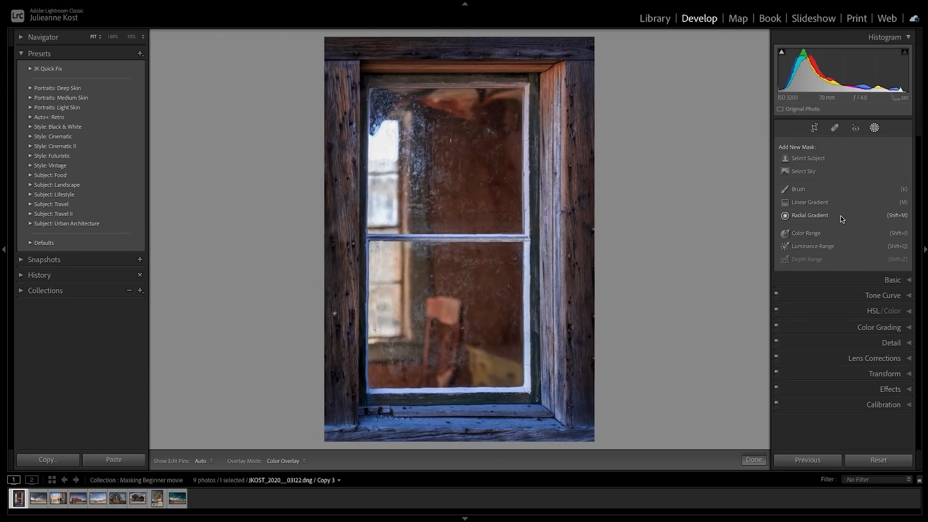
# Start a brush mask with Size 2.4, Feather 60 and Flow 100
pyautogui.click(798, 189)
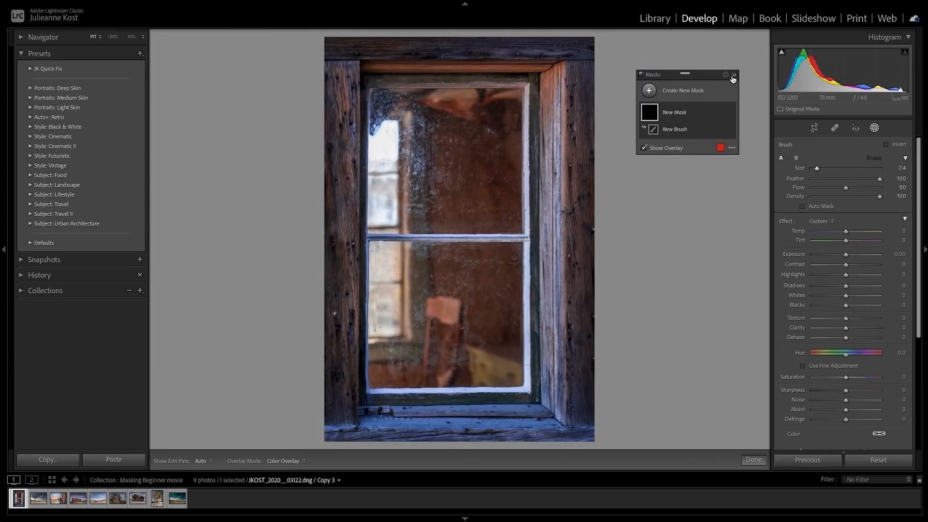
pyautogui.click(733, 75)
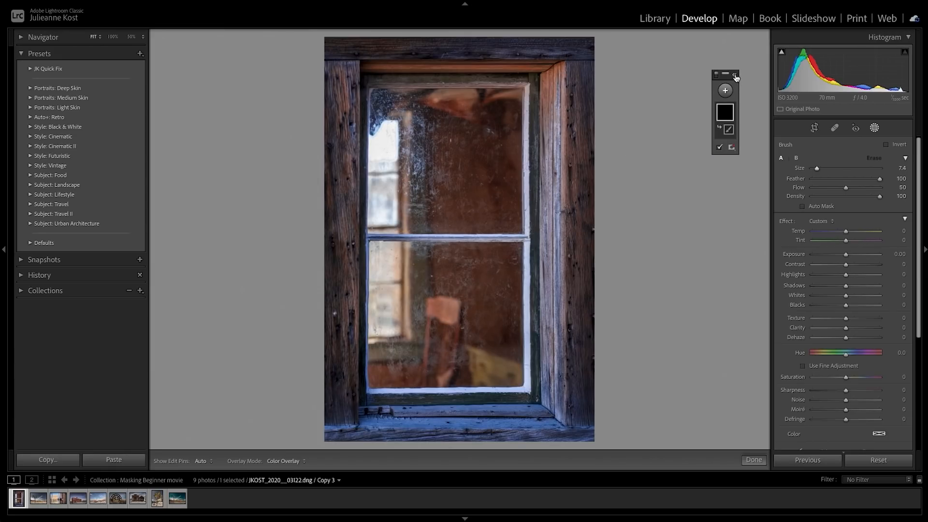
pyautogui.click(733, 76)
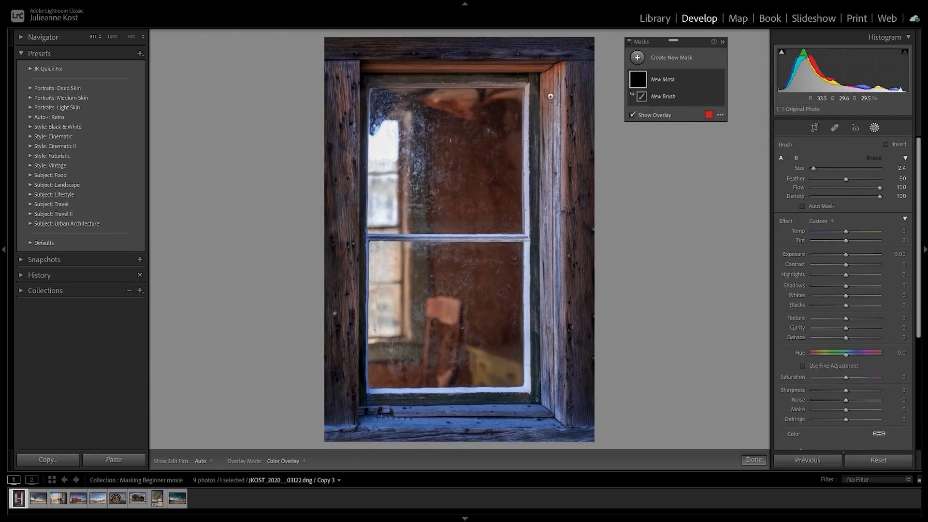
# Paint over the inner window frame, then set Exposure -1.13 and Tint -67
pyautogui.click(532, 79)
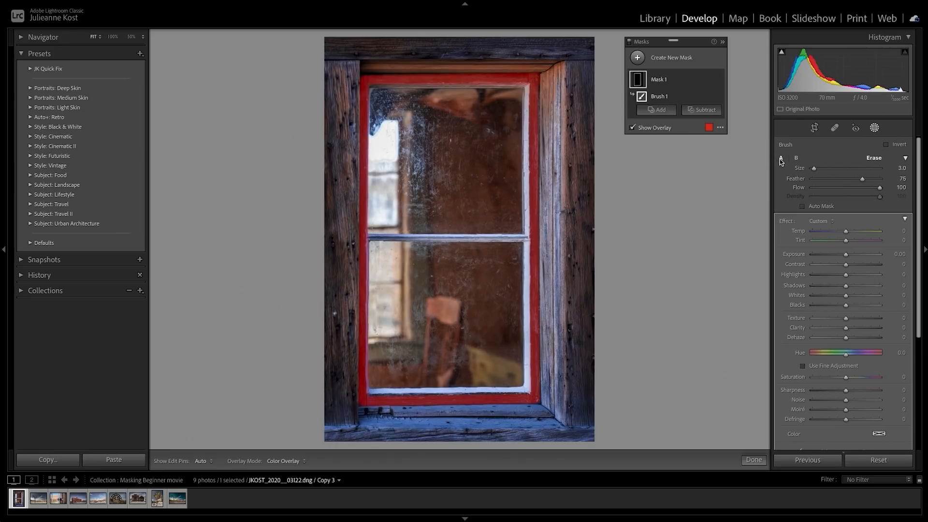
pyautogui.click(781, 157)
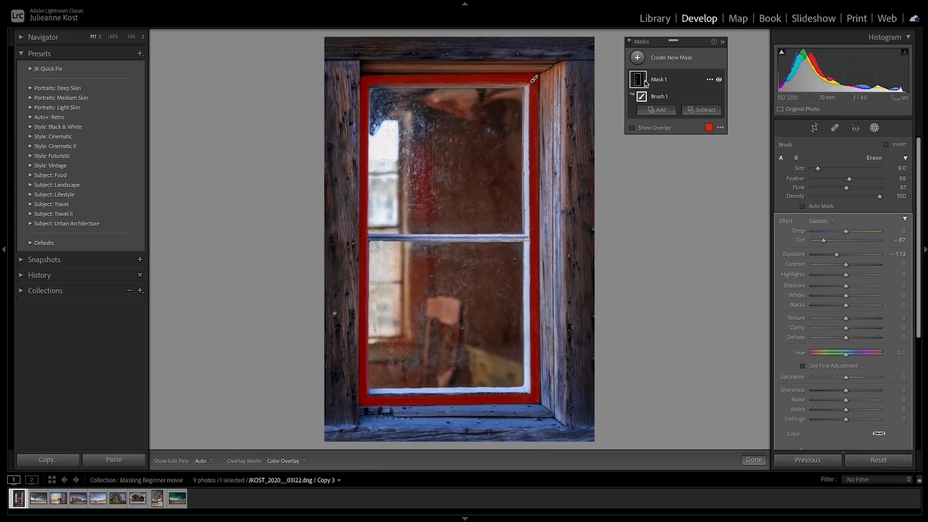
# Preview the window-frame mask as White On Black, then hide the overlay
pyautogui.click(631, 128)
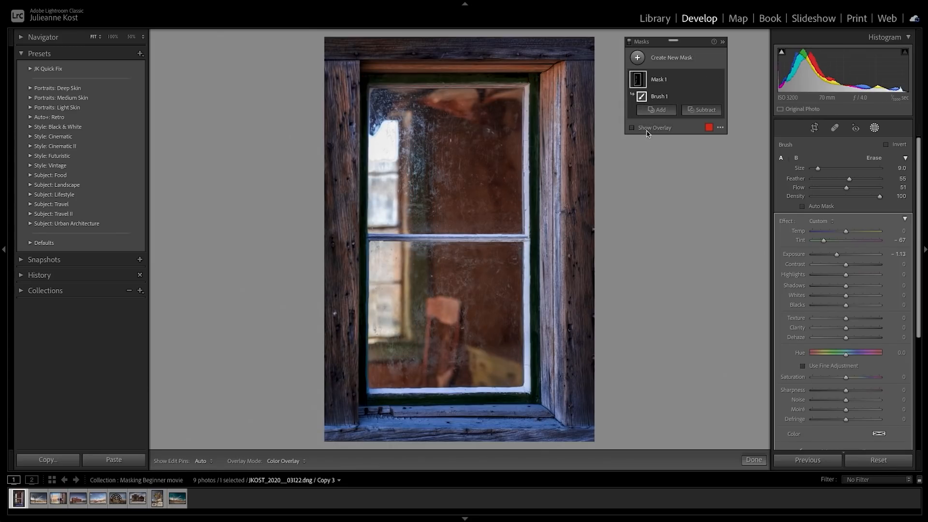
pyautogui.click(631, 128)
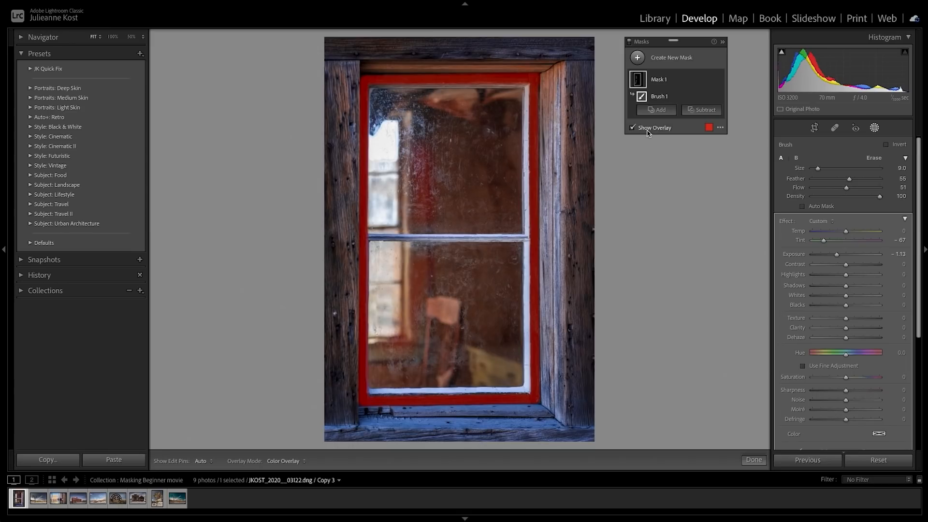
pyautogui.click(719, 127)
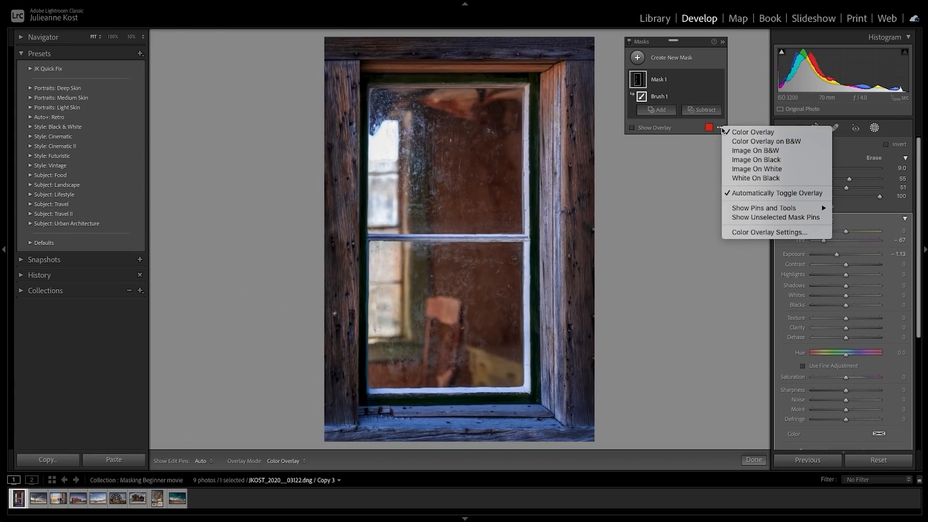
pyautogui.moveTo(766, 141)
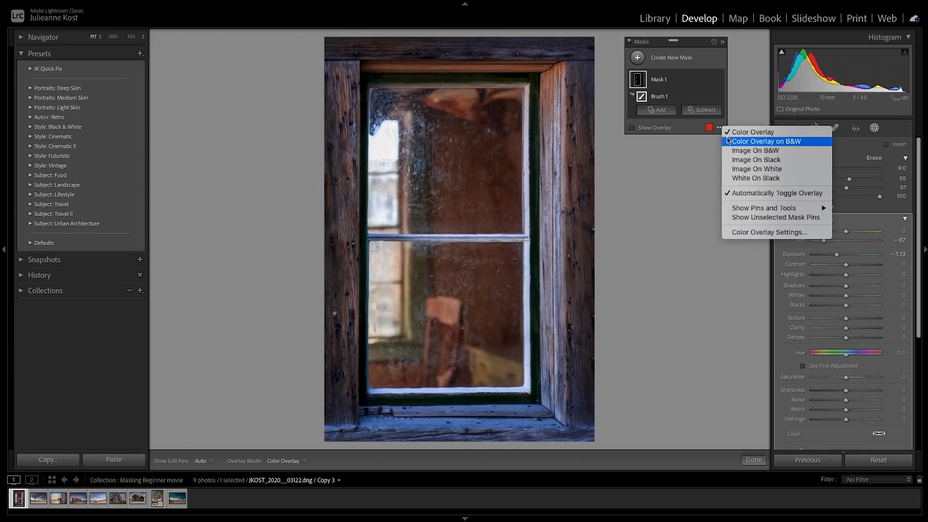
pyautogui.moveTo(756, 177)
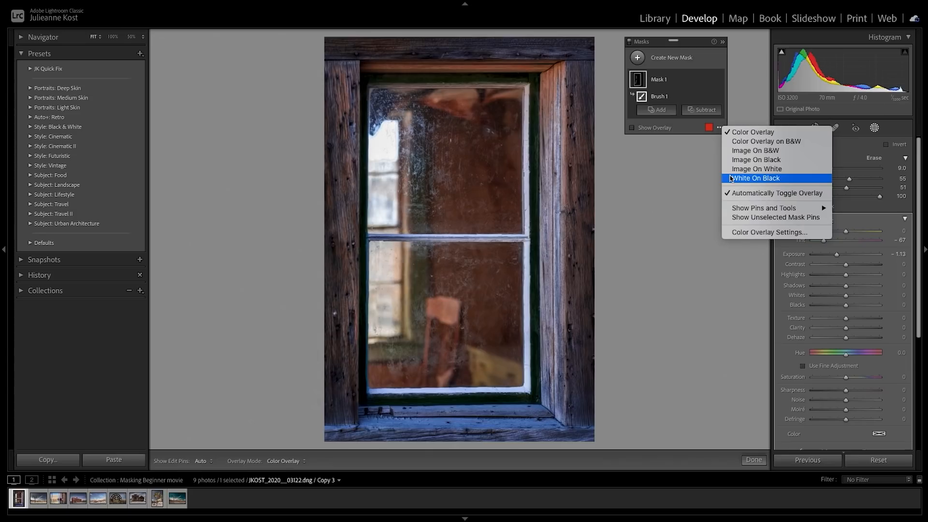
pyautogui.click(756, 178)
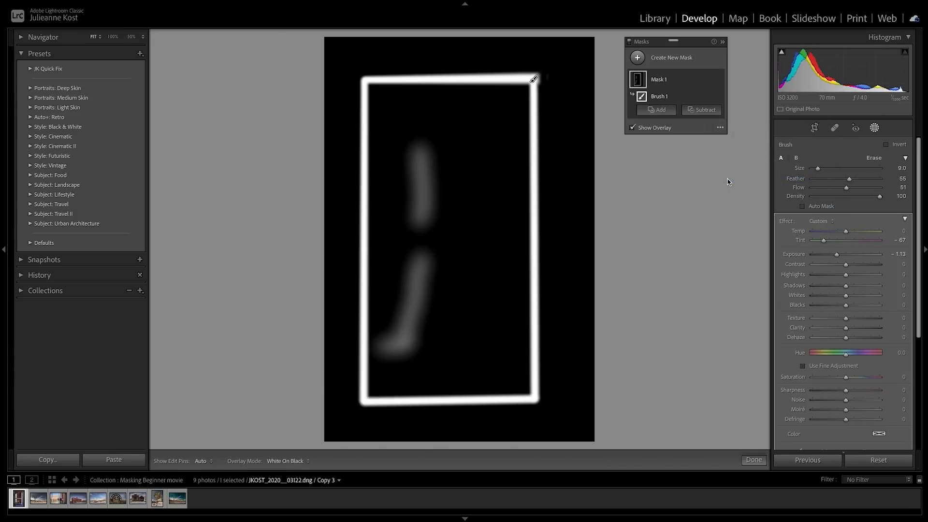
pyautogui.click(632, 127)
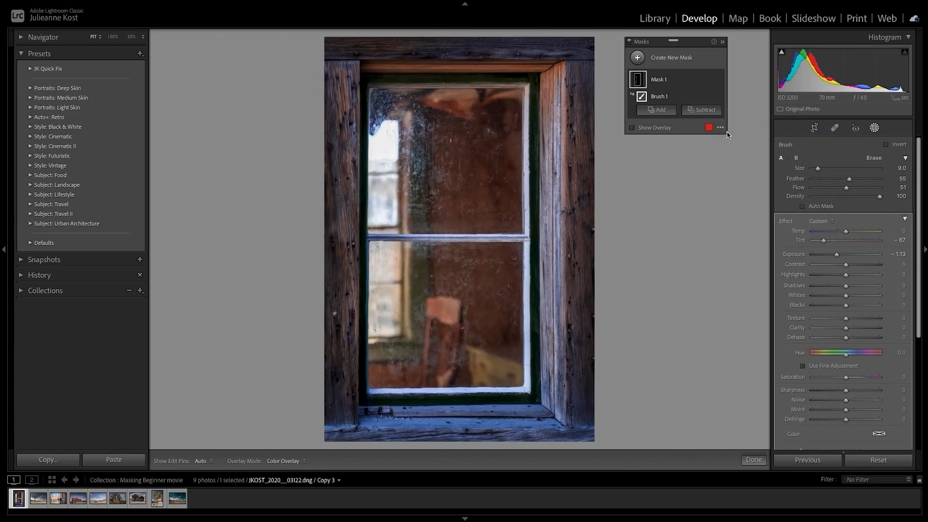
pyautogui.moveTo(650, 87)
pyautogui.write('Win')
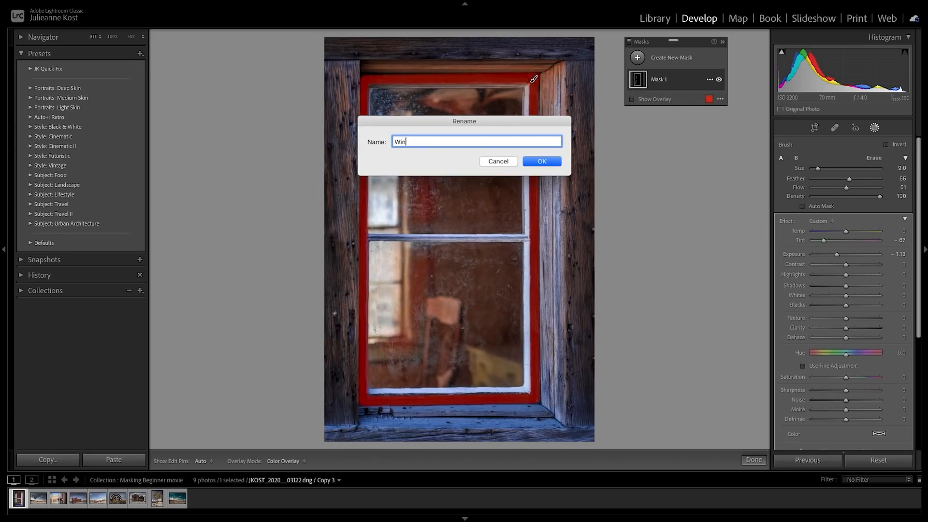
# Confirm the mask name 'Window' and reopen its options menu
pyautogui.click(540, 161)
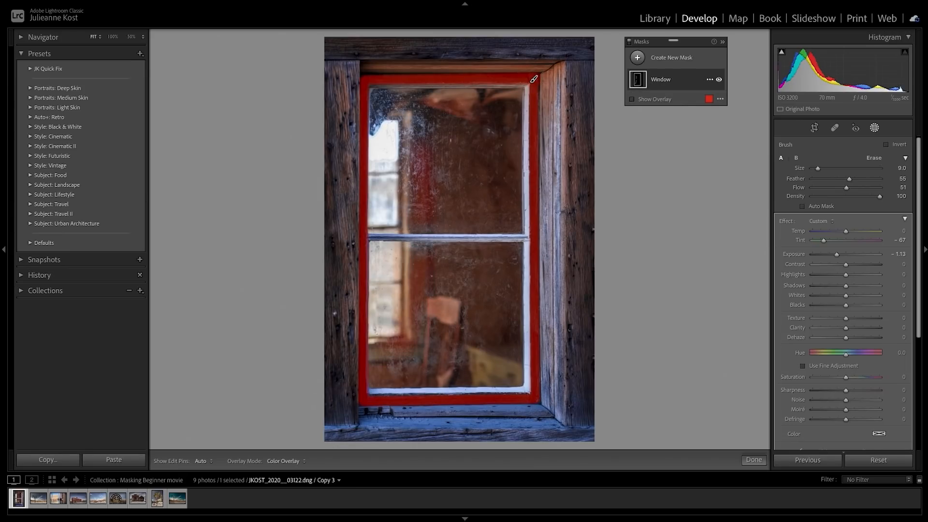
pyautogui.click(709, 80)
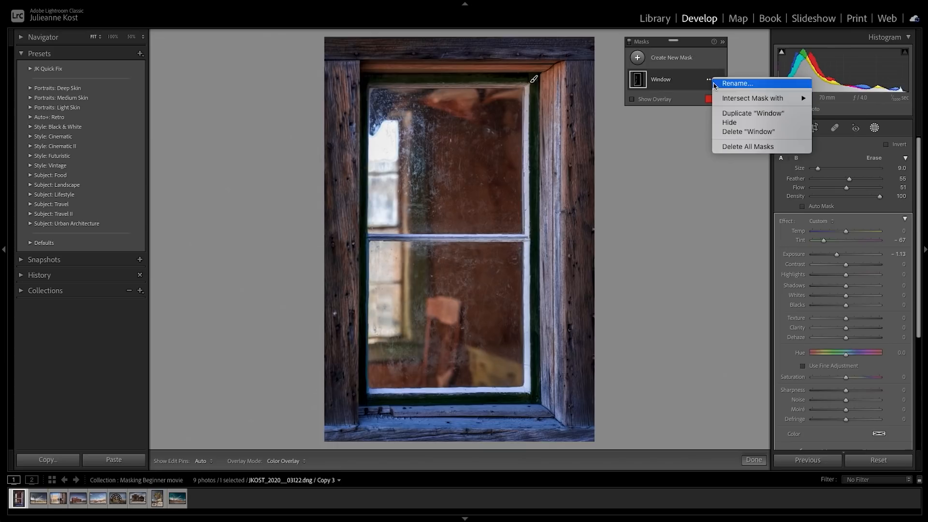
pyautogui.click(751, 113)
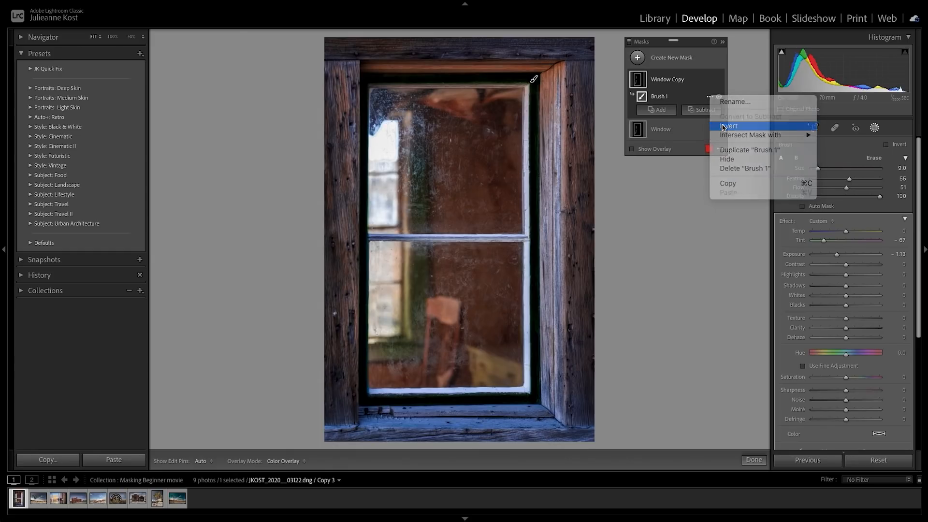
pyautogui.click(729, 125)
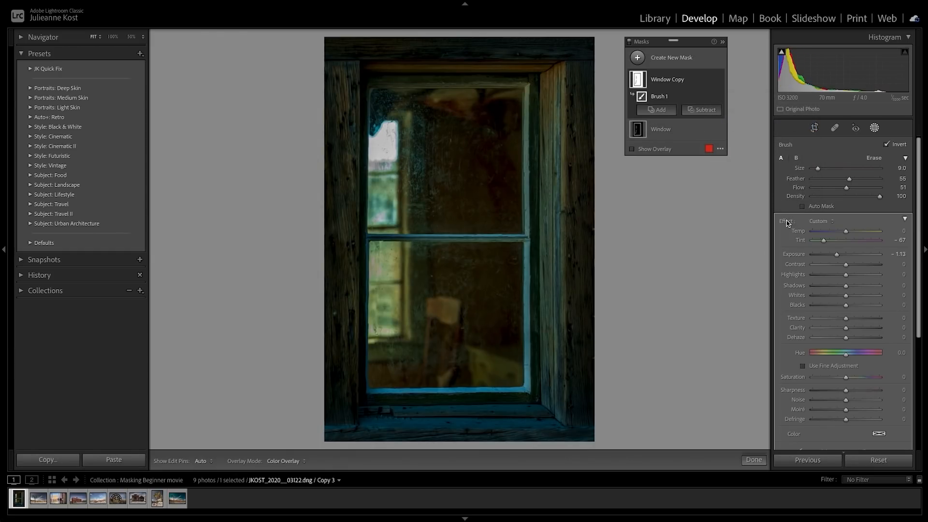
pyautogui.click(632, 148)
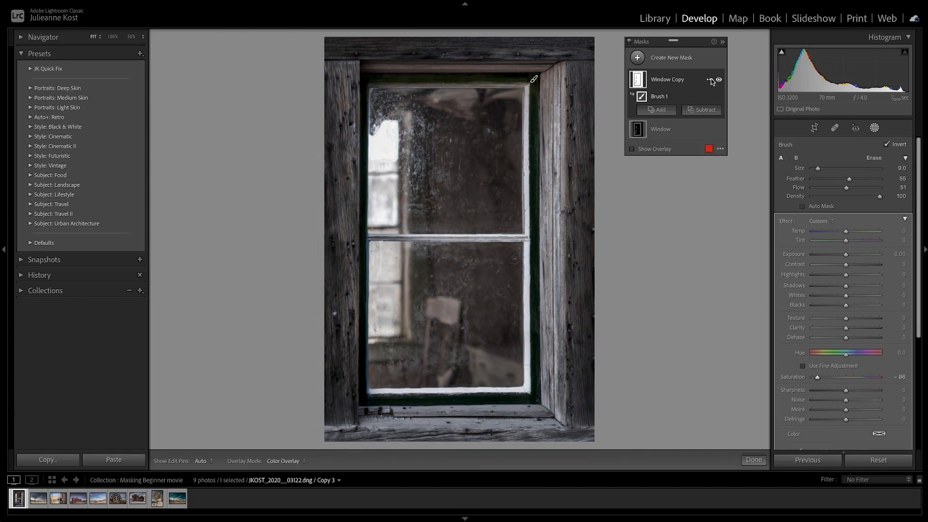
pyautogui.click(709, 82)
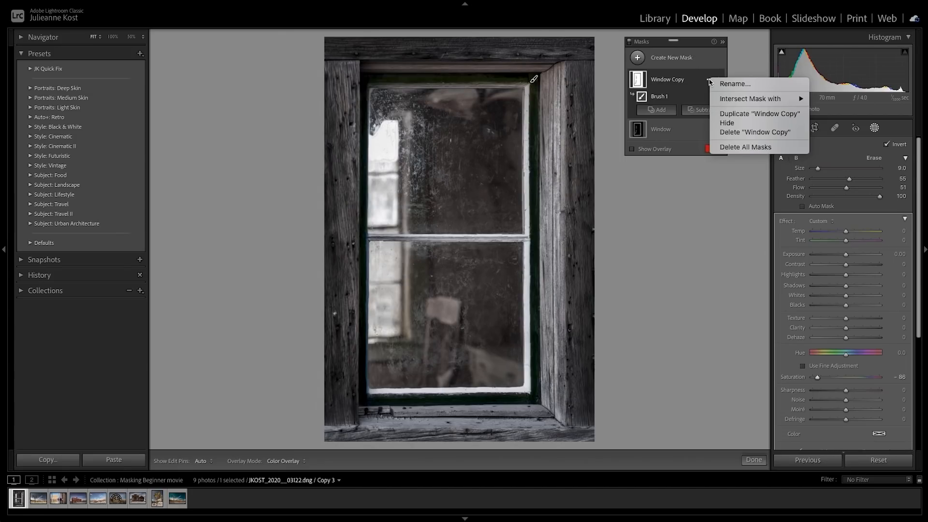
pyautogui.moveTo(755, 132)
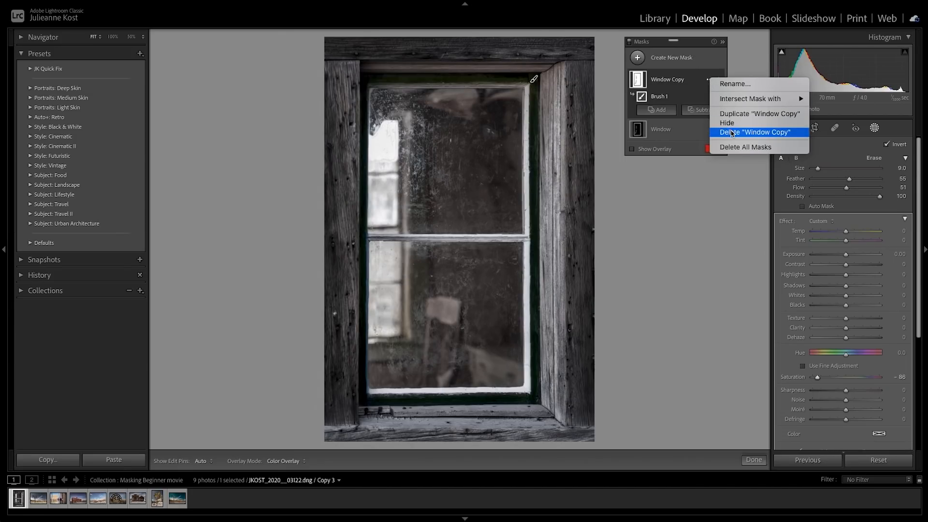
pyautogui.click(754, 132)
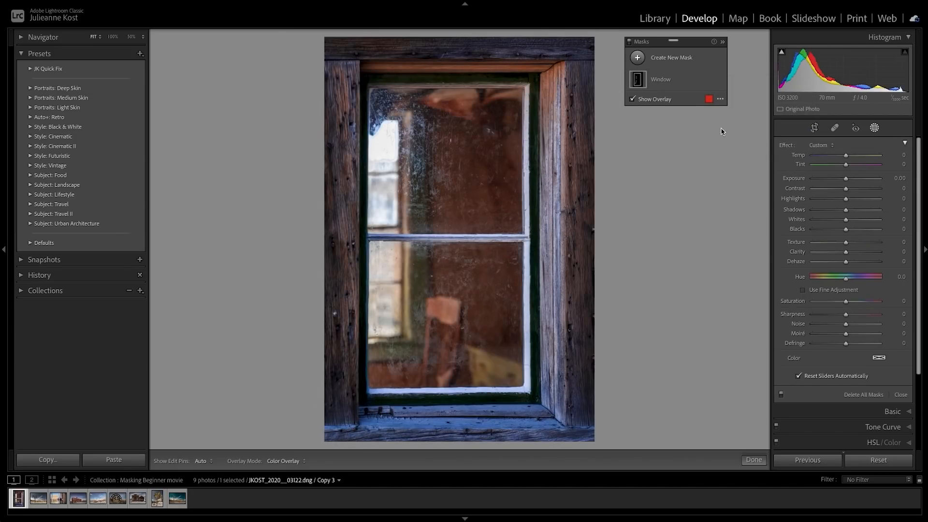
# Drag a linear gradient up from the bottom edge with Dehaze 75
pyautogui.click(638, 57)
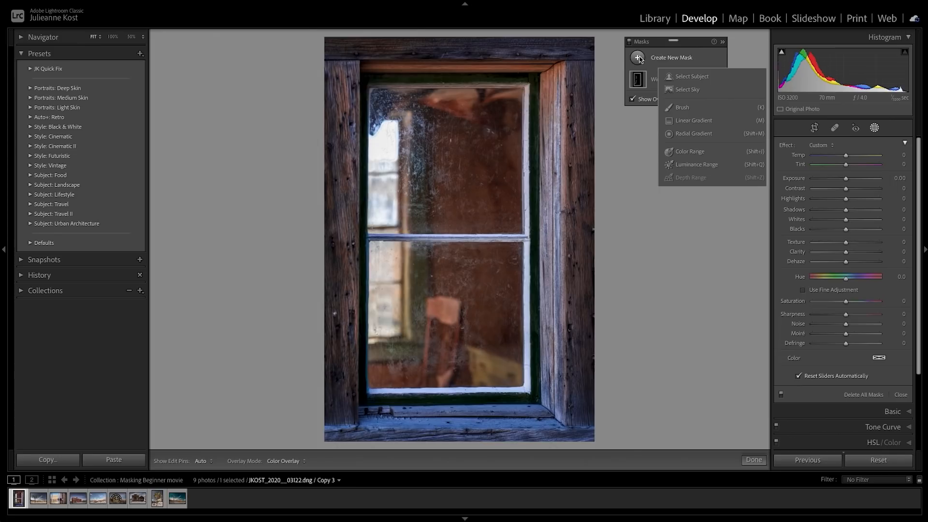
pyautogui.click(694, 121)
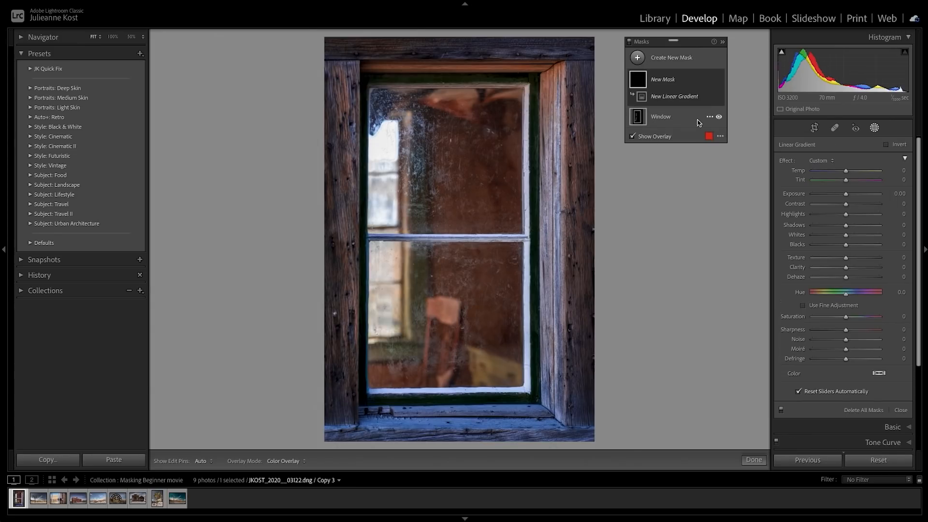
pyautogui.moveTo(842, 180)
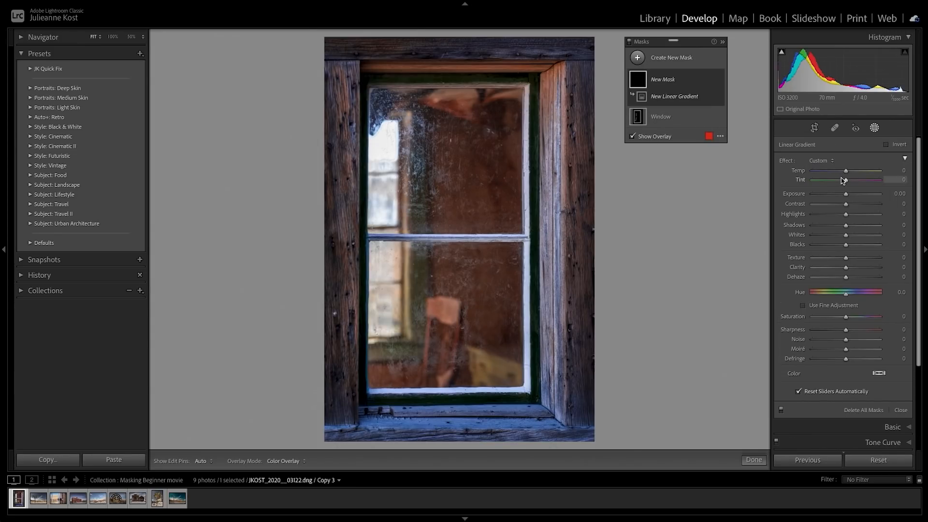
pyautogui.moveTo(829, 367)
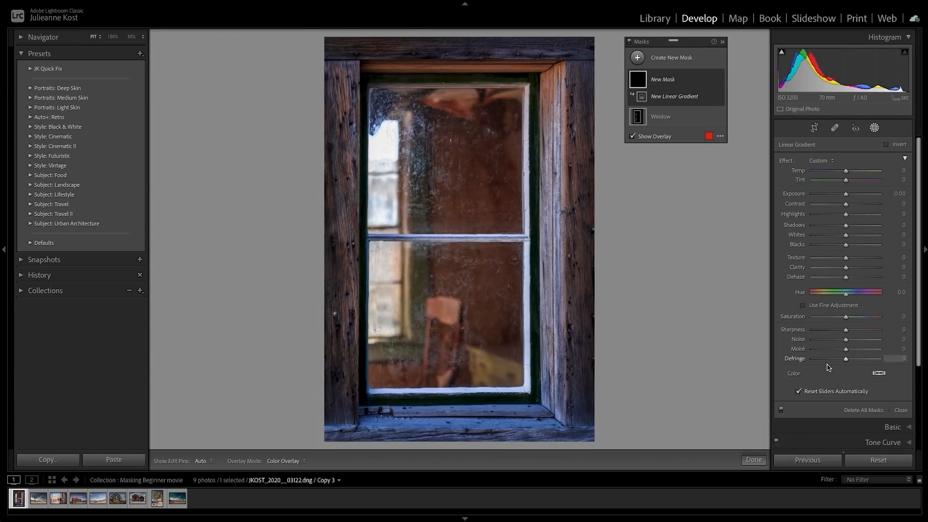
pyautogui.moveTo(865, 404)
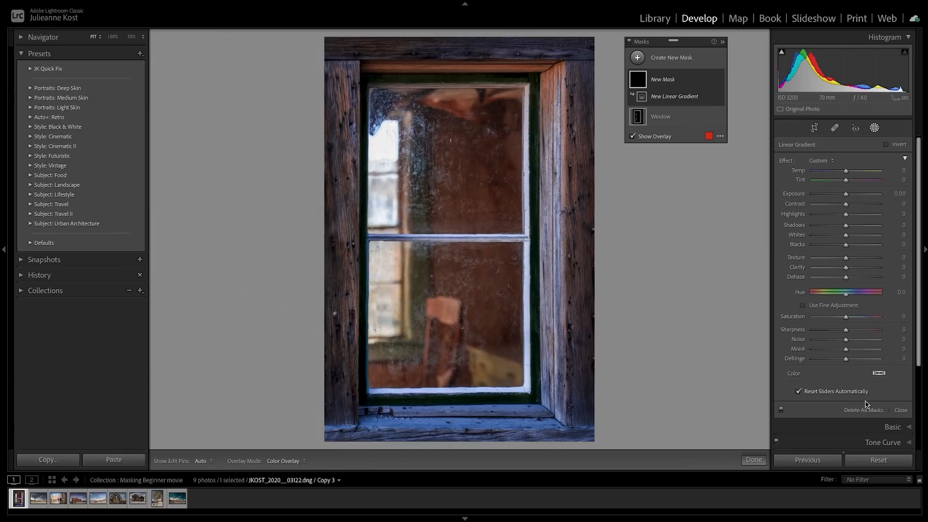
pyautogui.moveTo(467, 441)
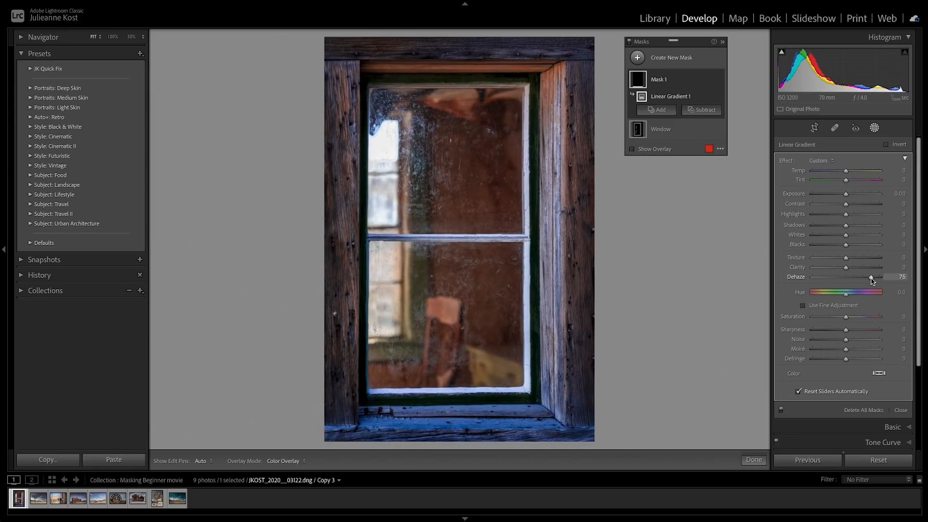
pyautogui.click(670, 57)
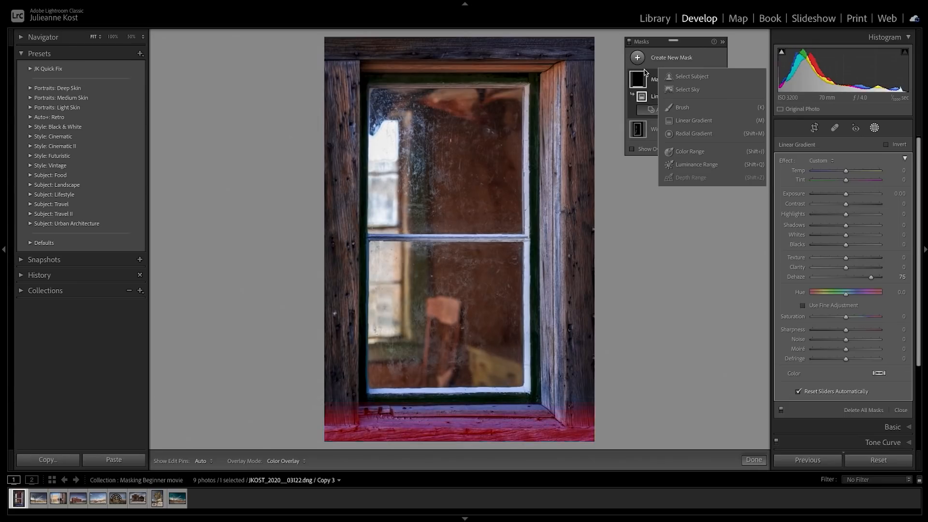
# Draw a radial gradient over the window glass with Exposure 1.44 and Dehaze 56
pyautogui.click(693, 133)
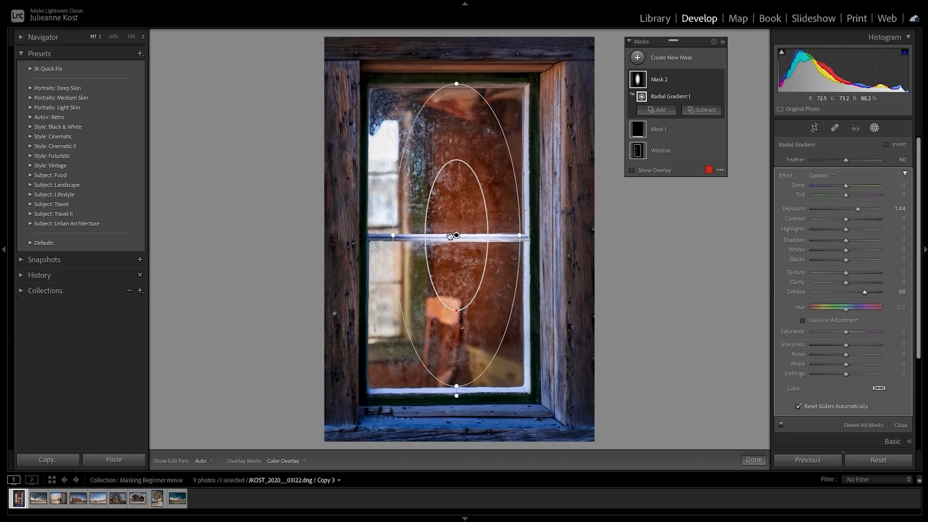
pyautogui.moveTo(557, 235)
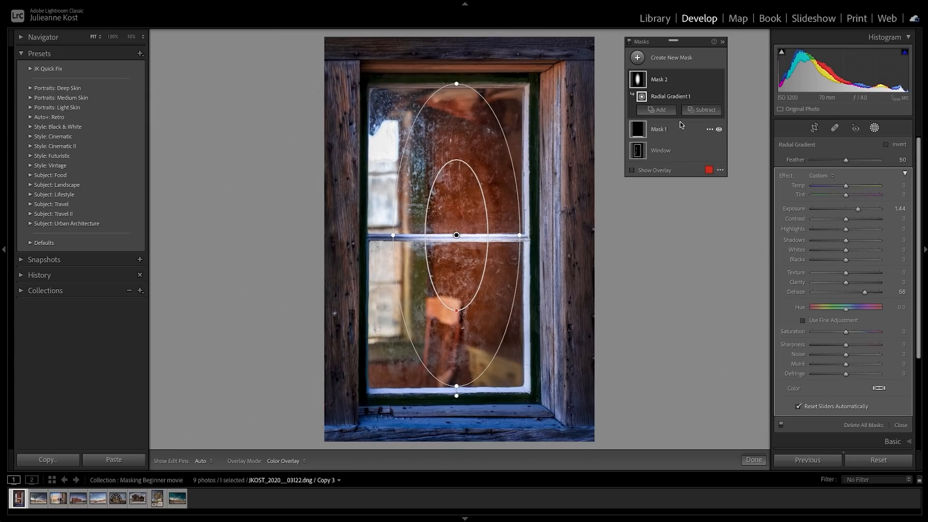
pyautogui.click(705, 109)
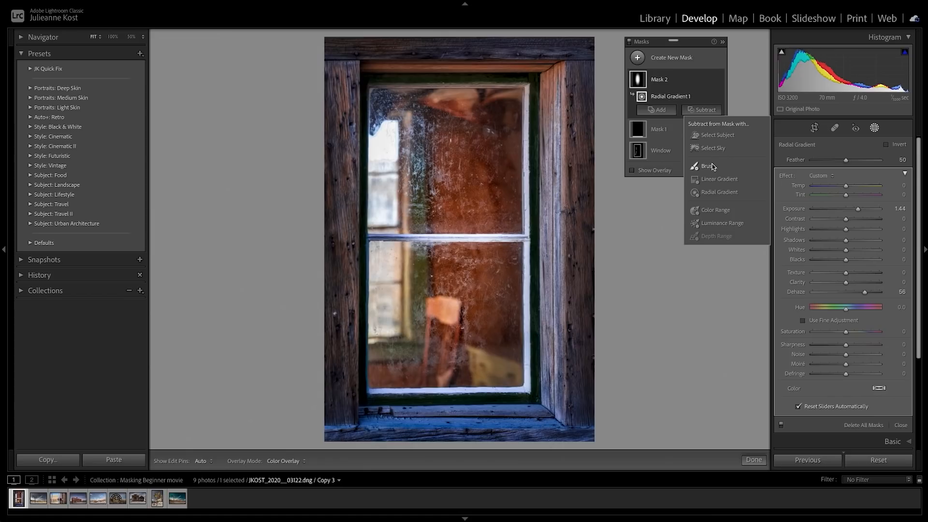
# Add a brush subtraction to the radial gradient and shrink the oval over the panes
pyautogui.click(708, 166)
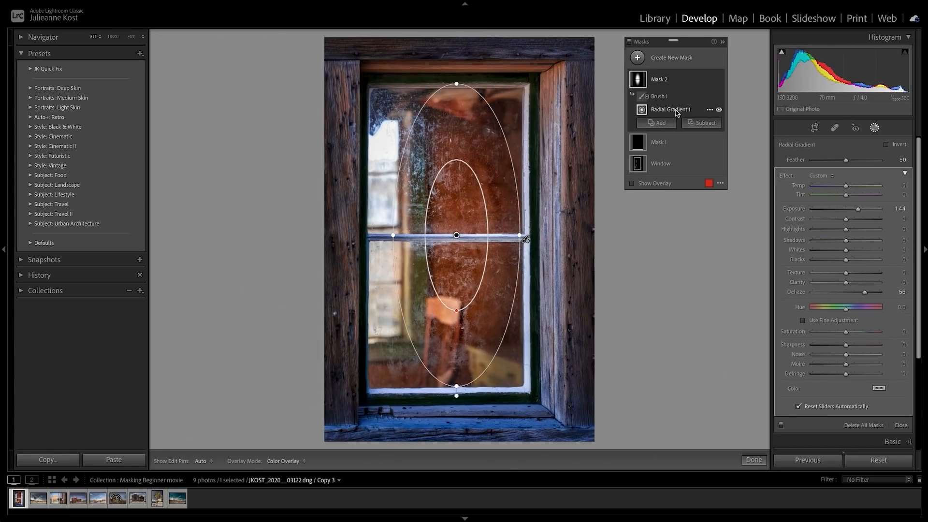
pyautogui.click(659, 96)
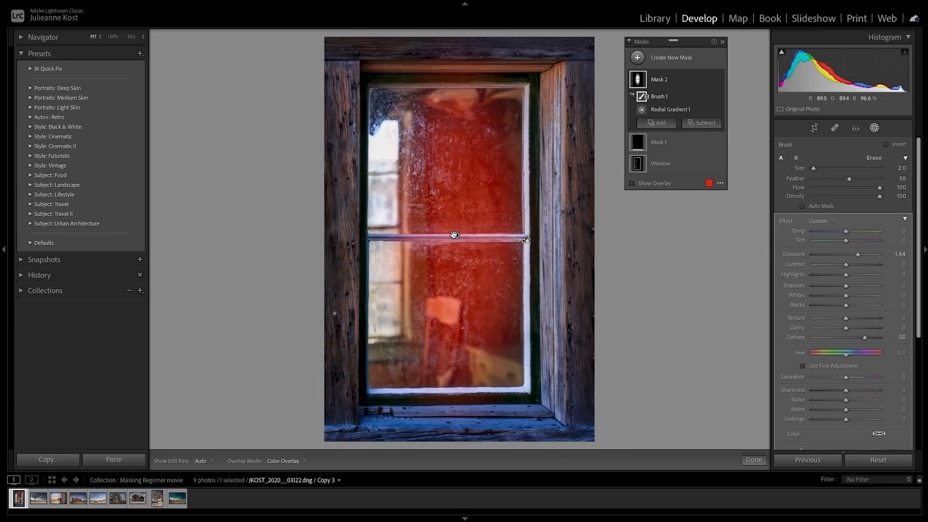
pyautogui.click(670, 109)
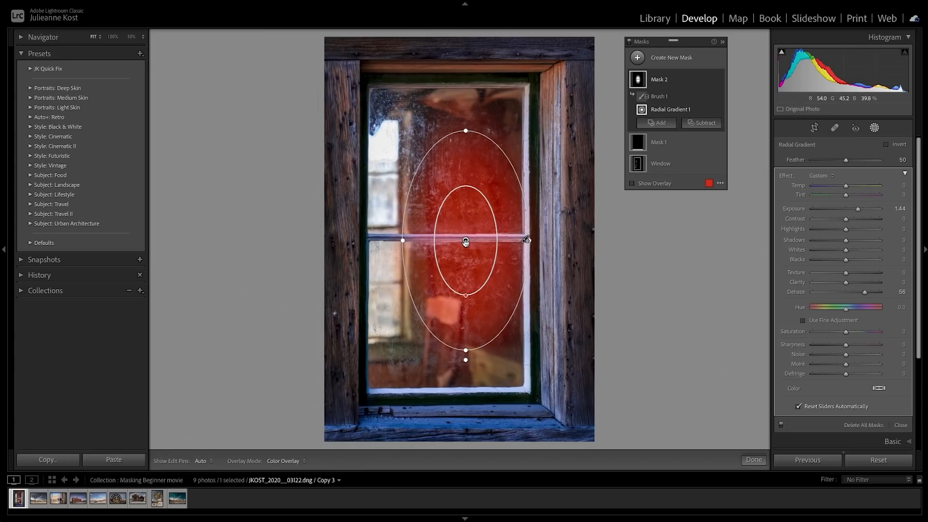
pyautogui.click(631, 182)
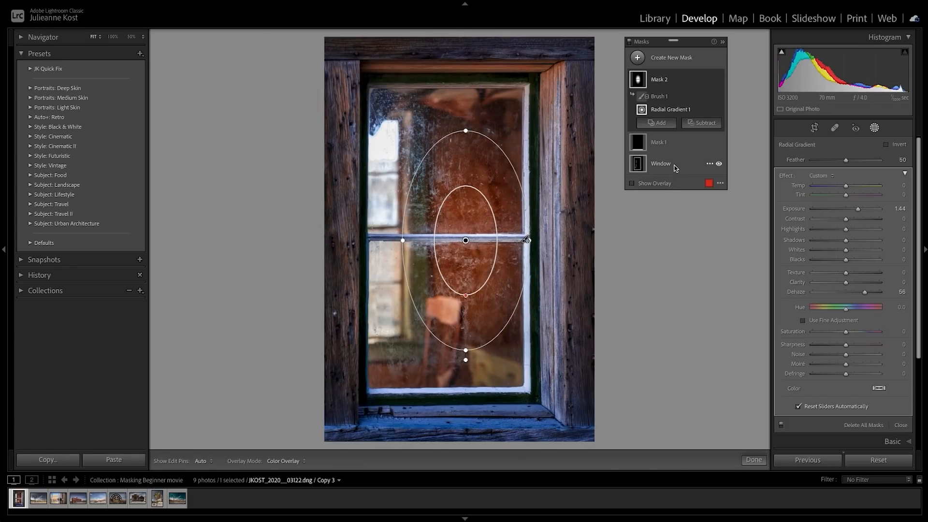
# Review the Window mask, then switch to the Joshua tree photo's masking tools
pyautogui.click(660, 163)
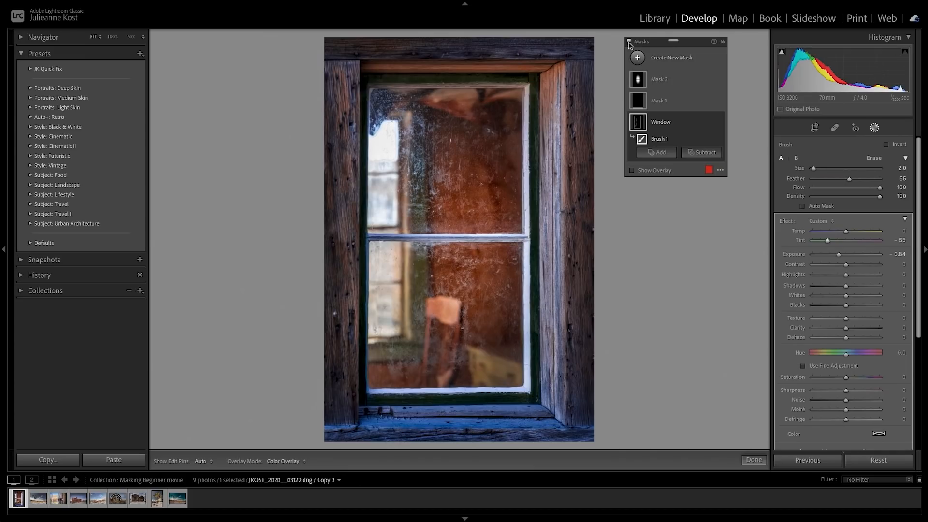
pyautogui.click(661, 121)
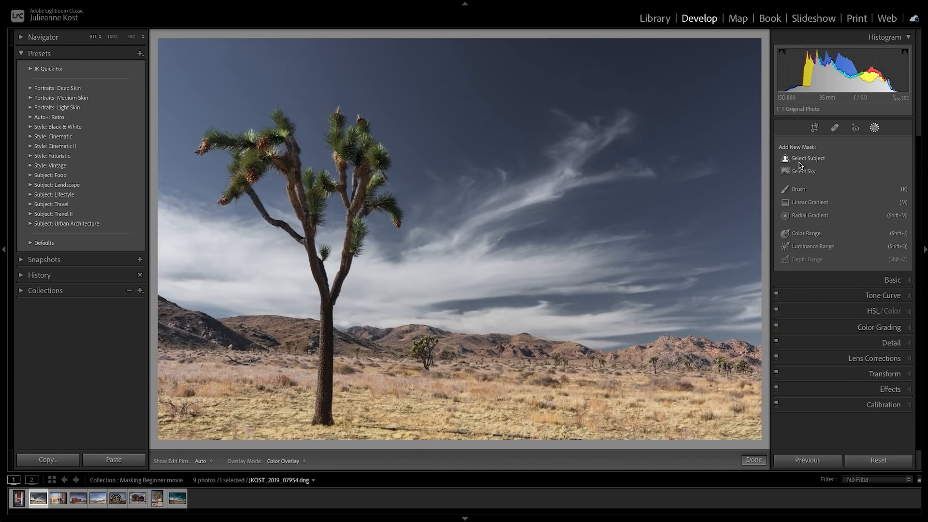
# Select the Joshua tree as the subject and raise Shadows to +46
pyautogui.click(807, 158)
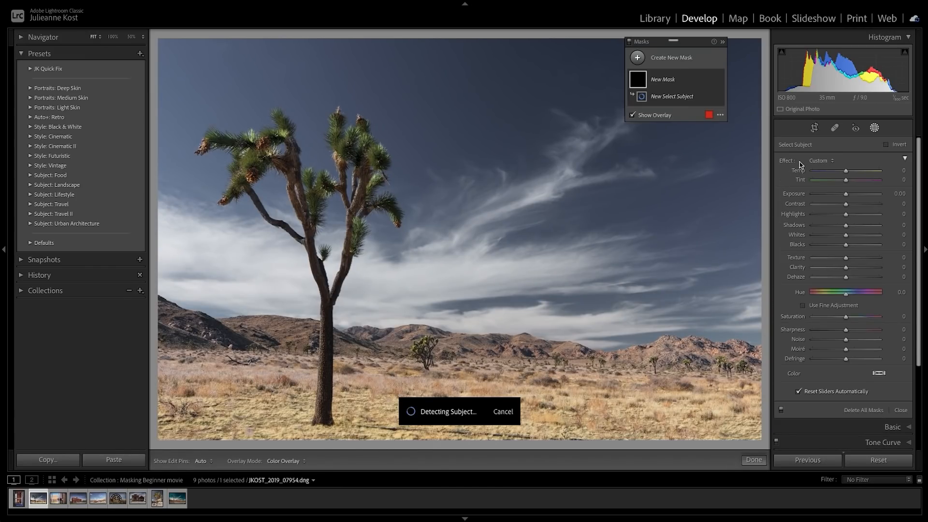
pyautogui.click(671, 95)
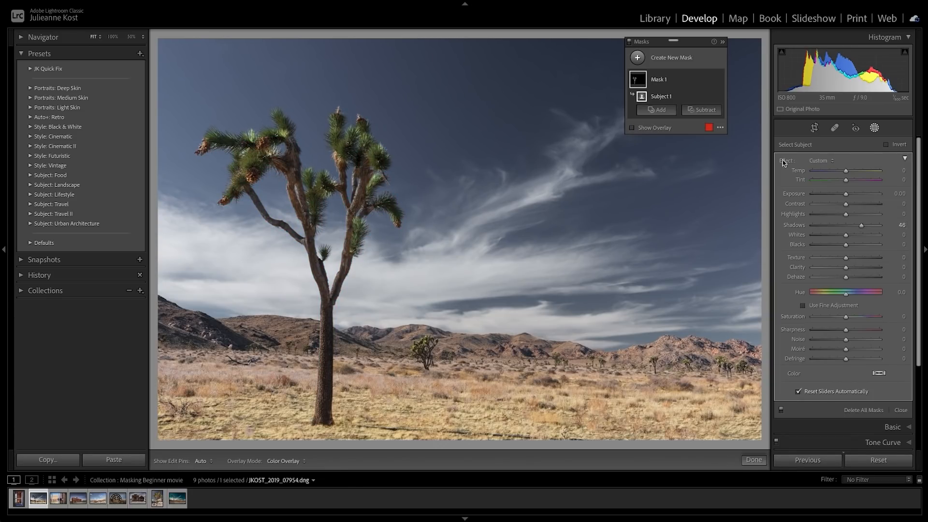
pyautogui.click(637, 57)
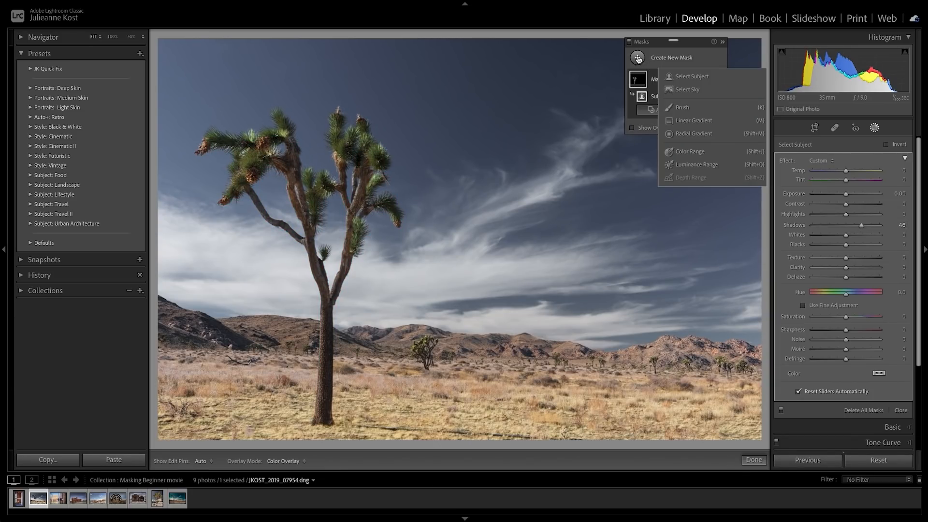
# Select the sky, add a brushed area, and set Highlights -88, Whites +42, Clarity +80
pyautogui.click(687, 90)
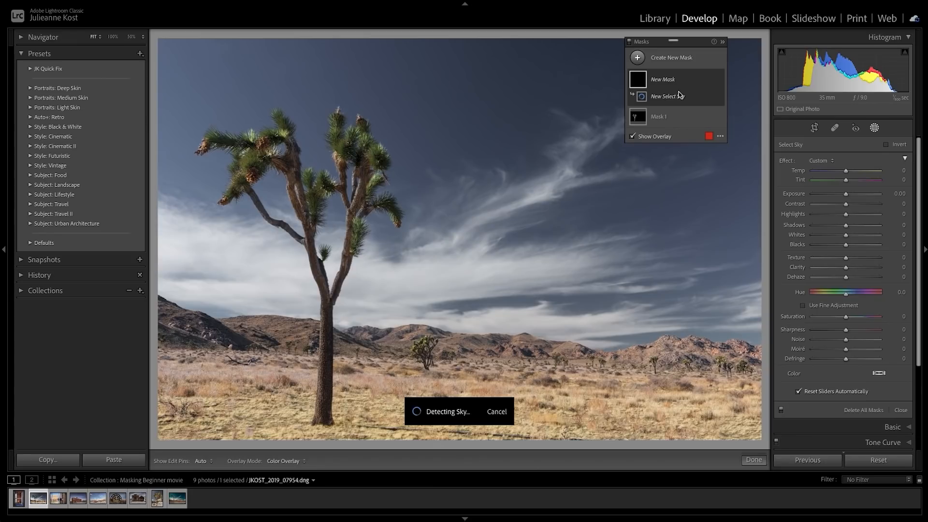
pyautogui.click(664, 96)
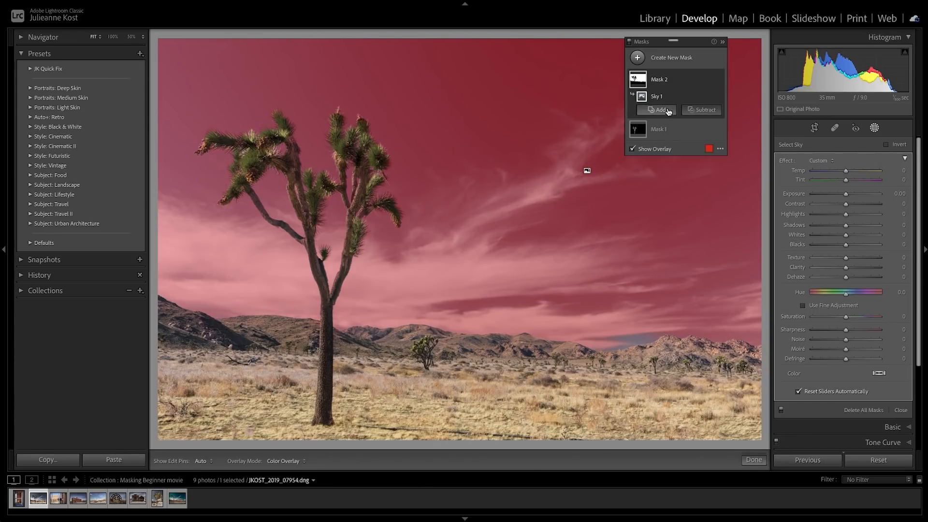
pyautogui.click(654, 110)
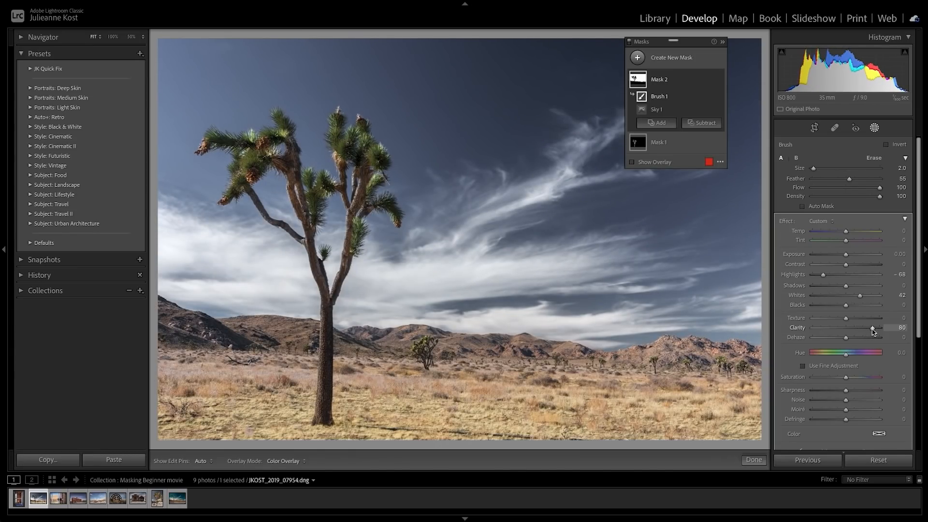
pyautogui.click(637, 57)
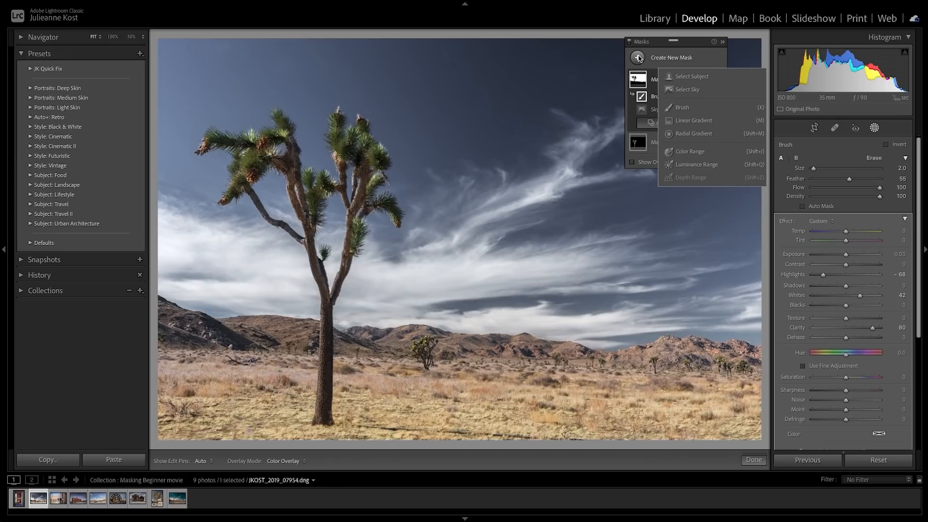
# Add a -0.80 exposure linear gradient, subtracting the Joshua tree with an Auto Mask brush
pyautogui.click(693, 120)
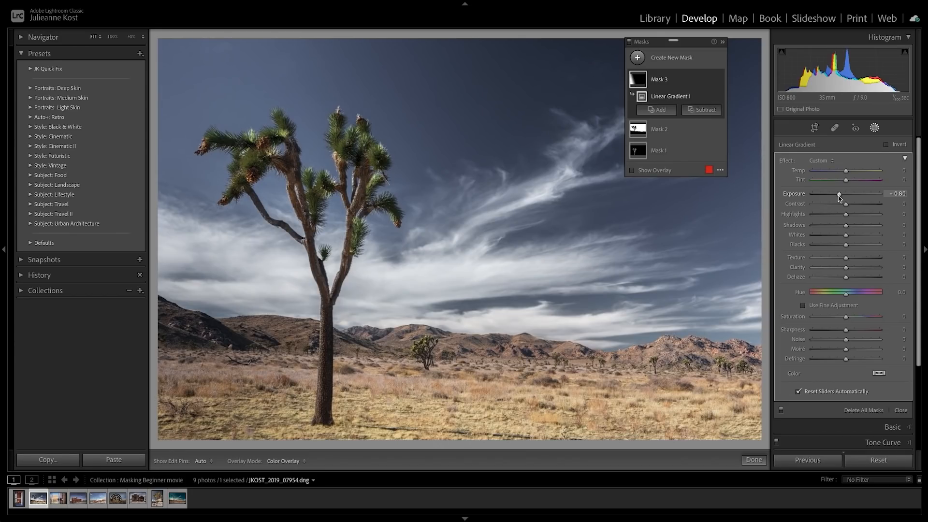
pyautogui.click(704, 110)
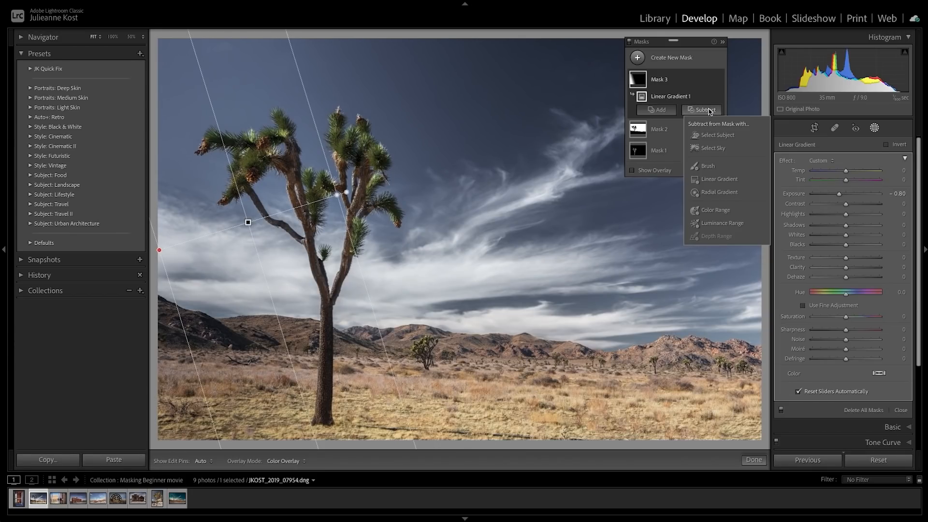
pyautogui.click(708, 166)
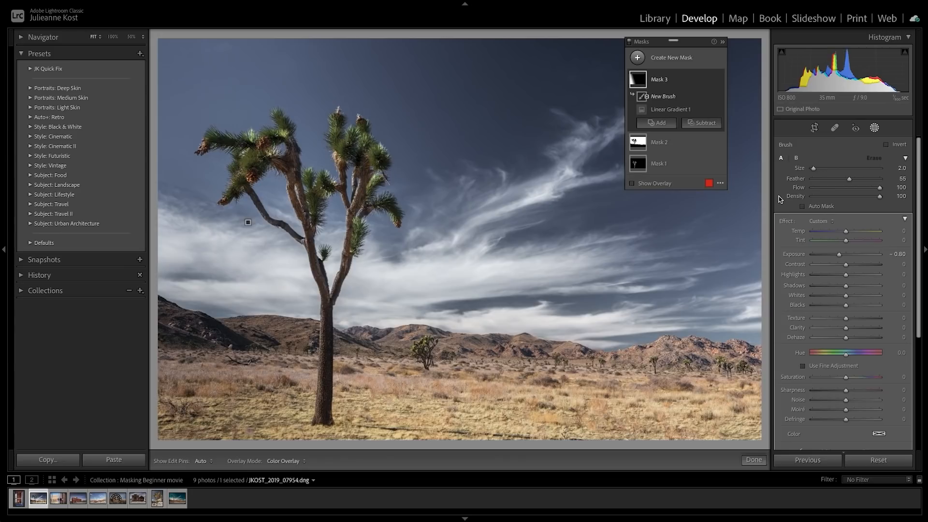
pyautogui.click(805, 205)
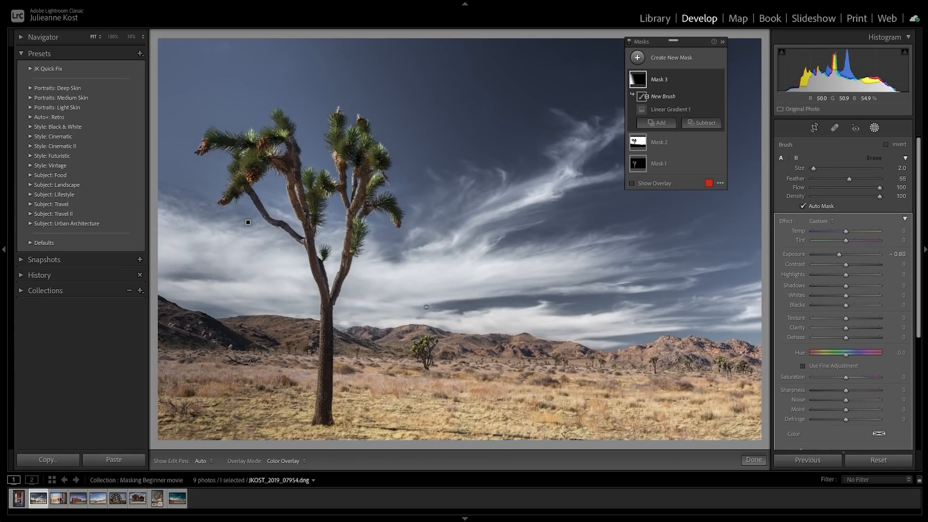
pyautogui.moveTo(253, 337)
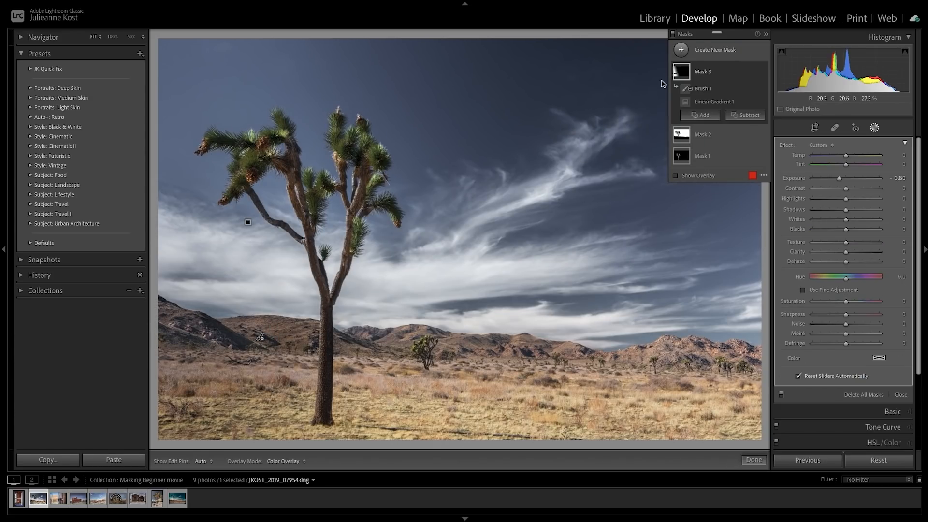
pyautogui.click(715, 50)
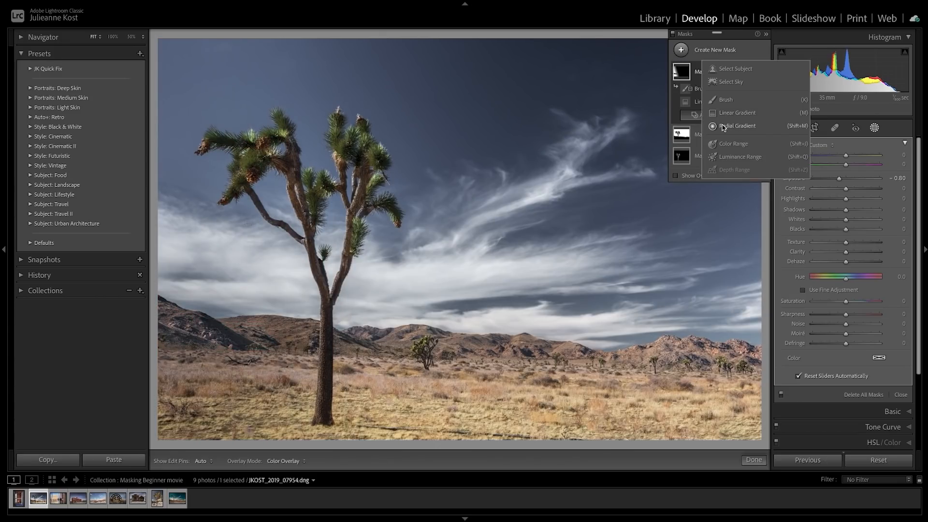
# Start a Color Range mask for a +0.38 exposure, -57 saturation adjustment
pyautogui.click(733, 144)
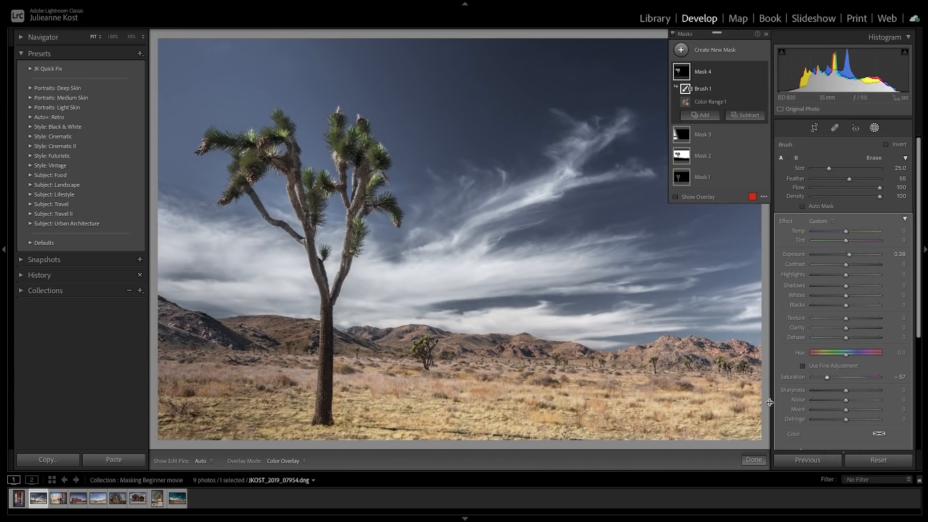
pyautogui.moveTo(636, 50)
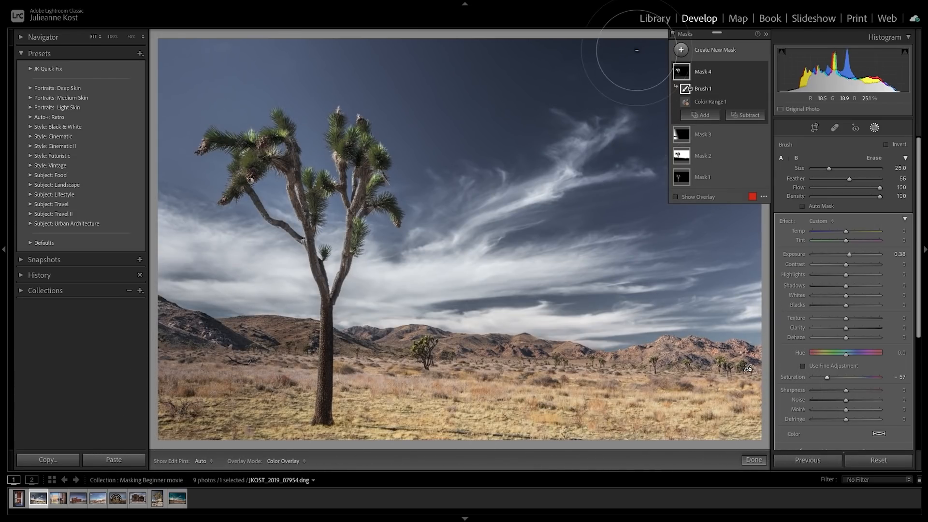